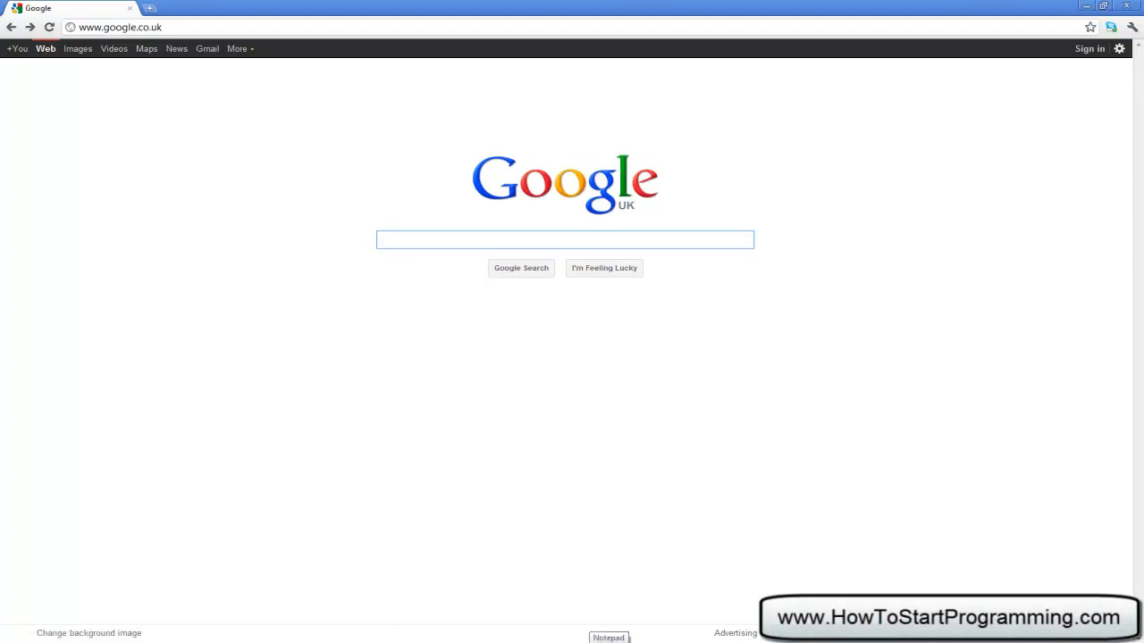
# Step: Search Google for notepad and open the notepad-plus-plus.org result
pyautogui.click(564, 239)
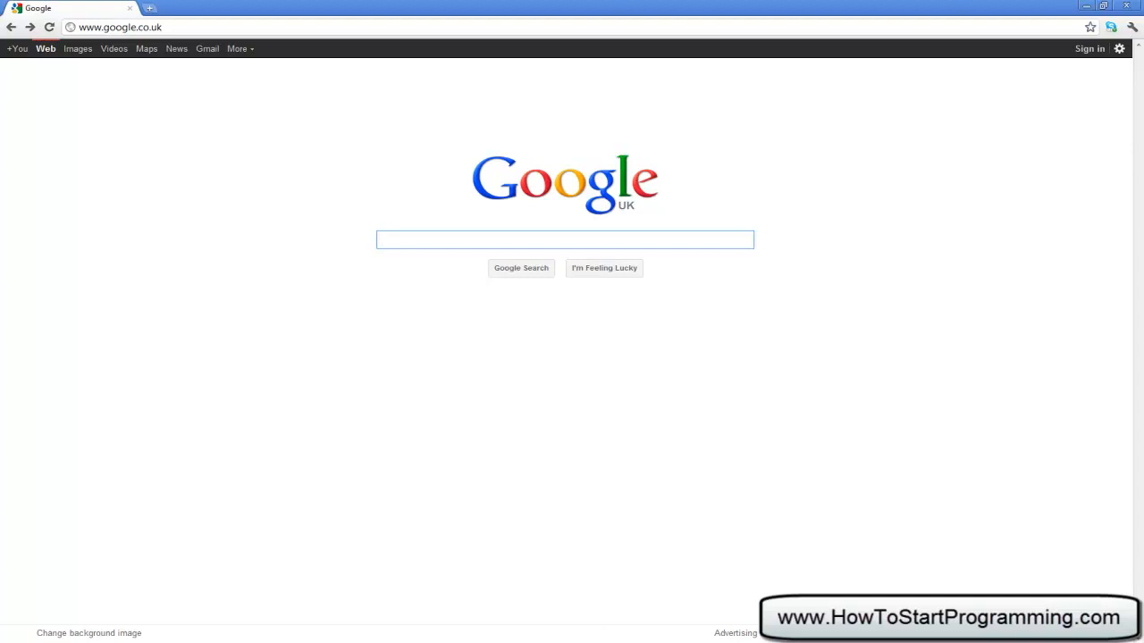
pyautogui.click(564, 240)
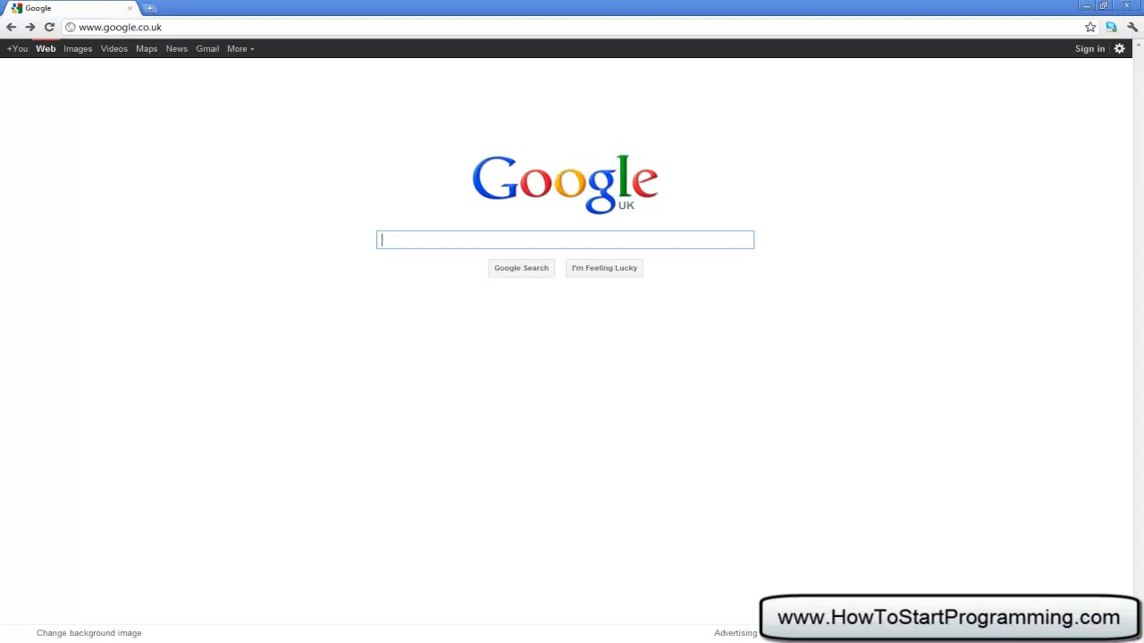
pyautogui.write('notead')
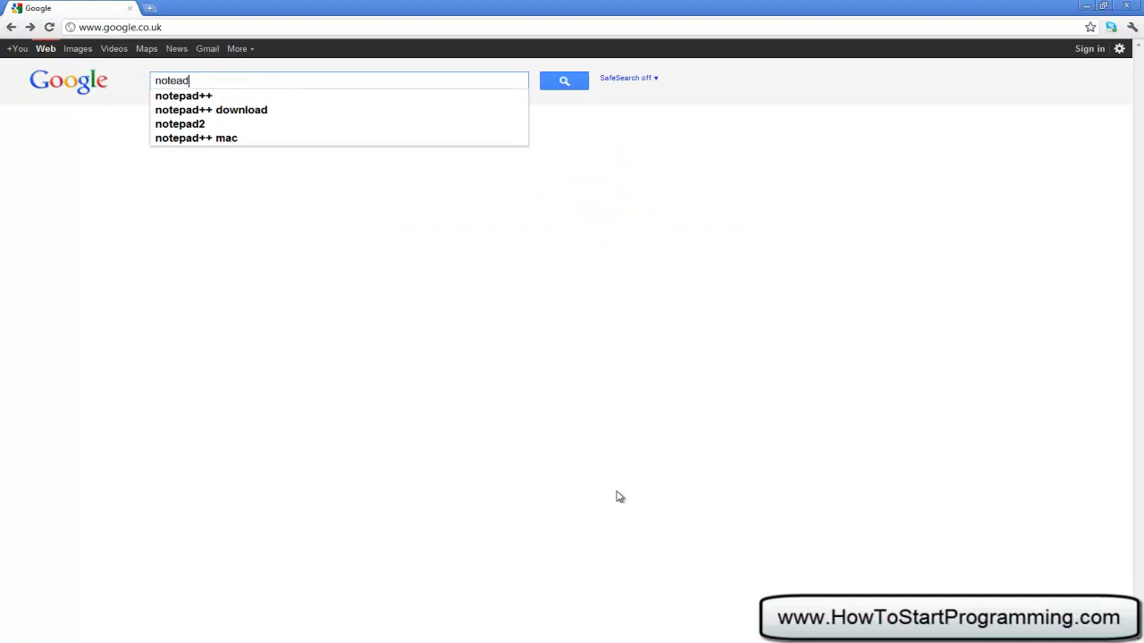
pyautogui.click(182, 96)
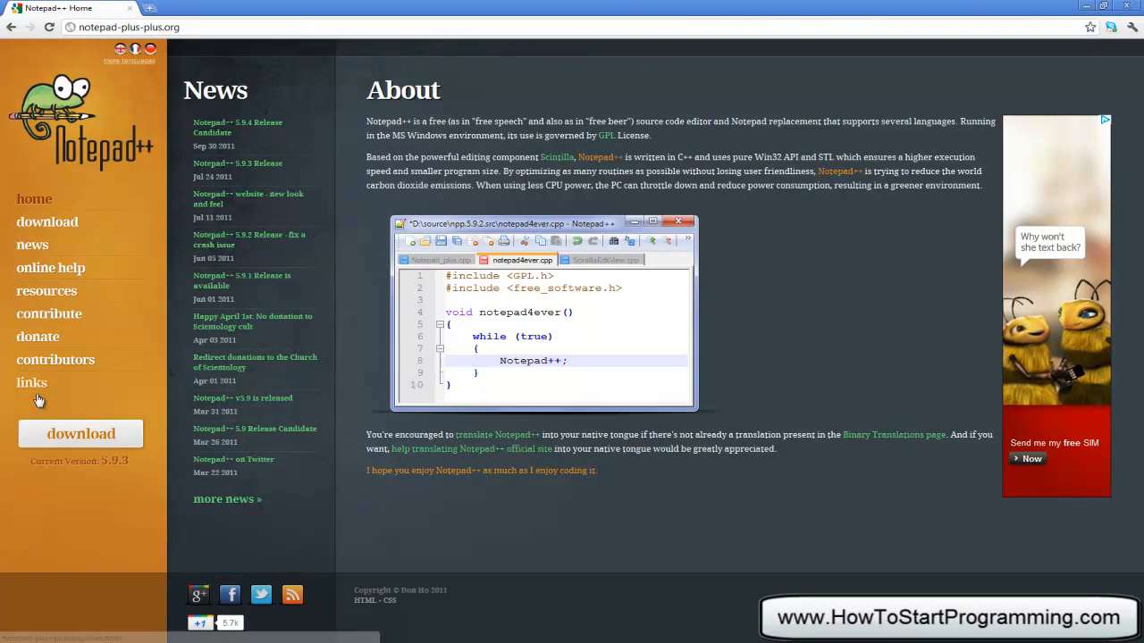
pyautogui.moveTo(80, 434)
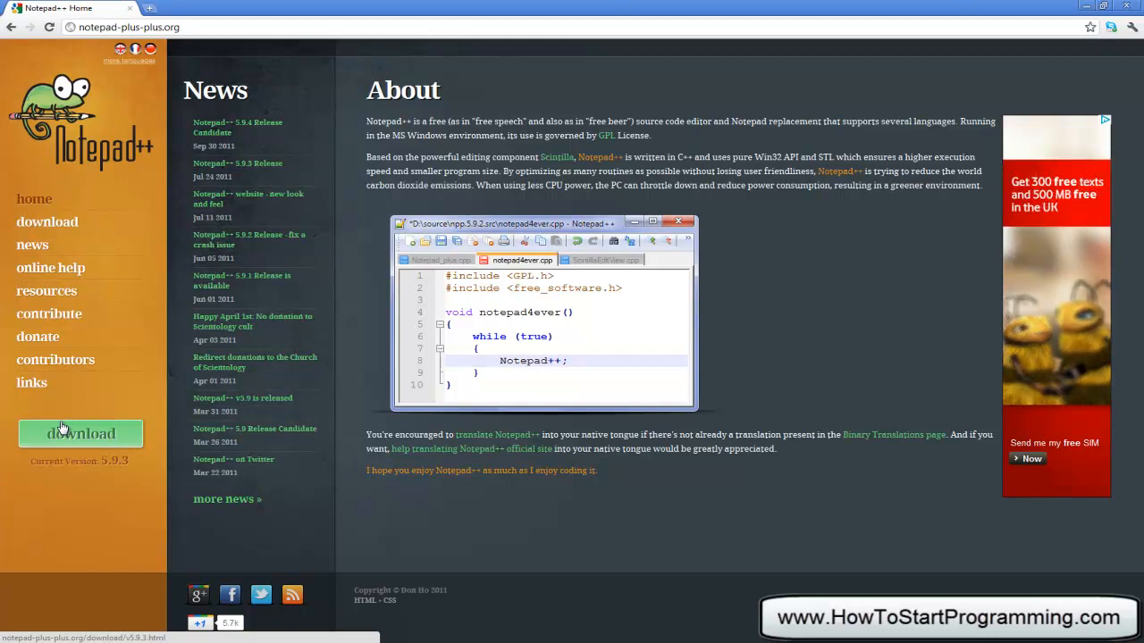
pyautogui.moveTo(62, 411)
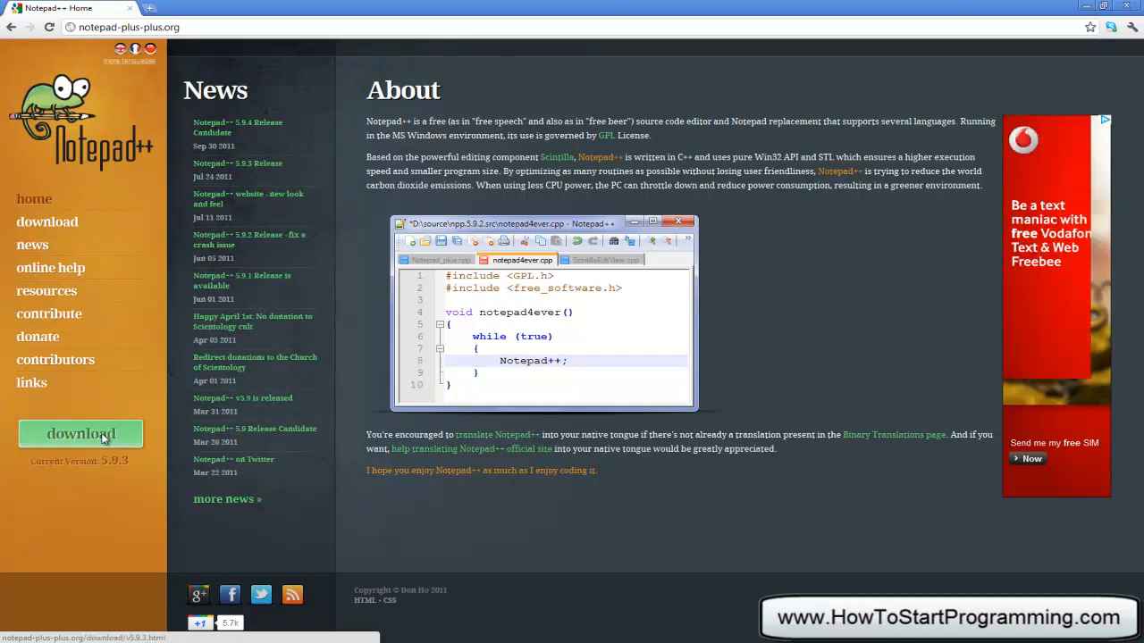
# Step: Go to the v5.9.3 Current Version download page from the sidebar download button
pyautogui.click(80, 435)
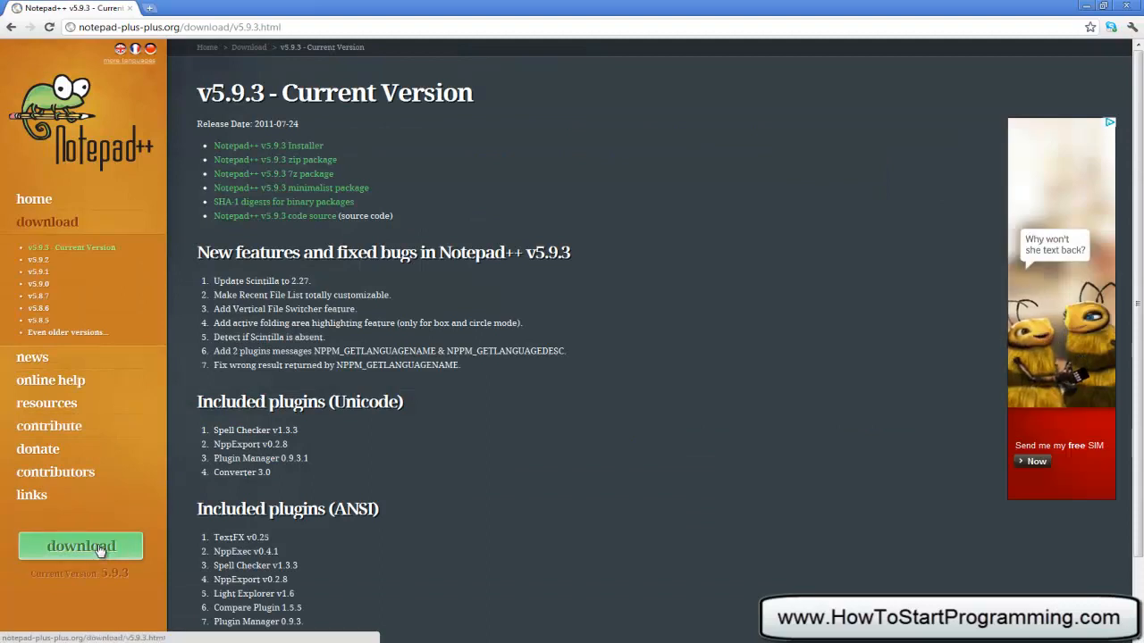
pyautogui.click(268, 145)
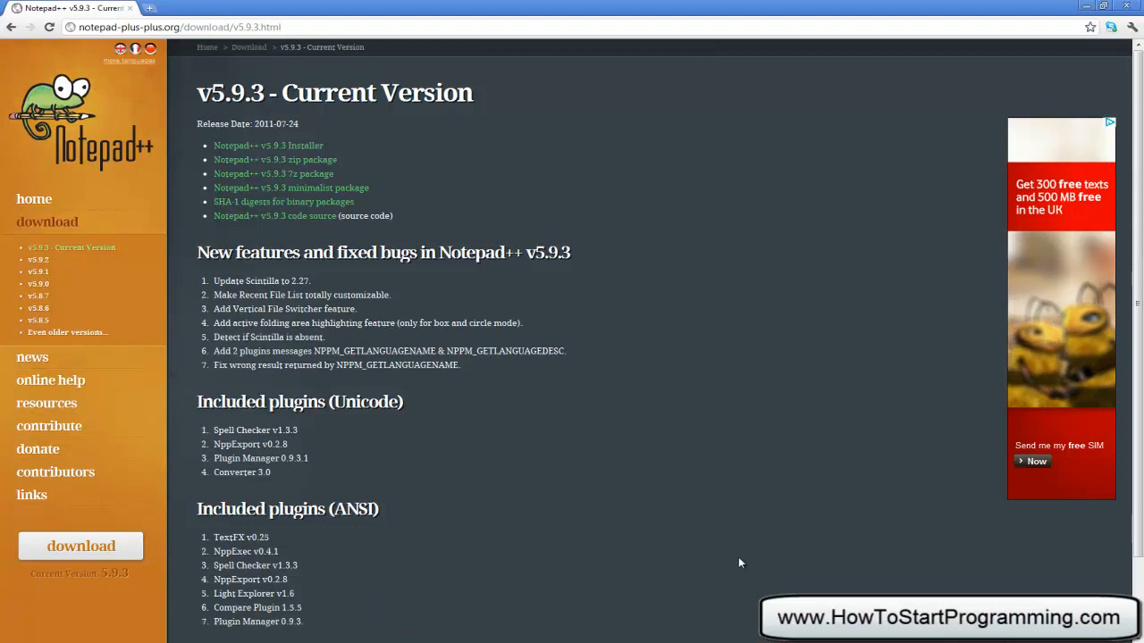
pyautogui.moveTo(622, 540)
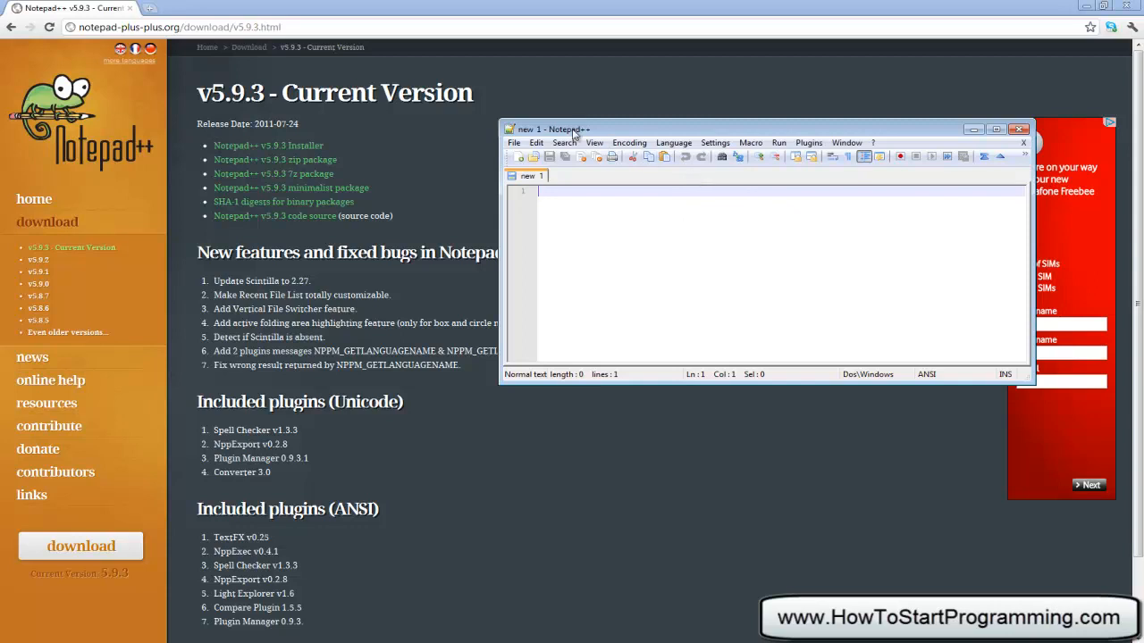
# Step: Drag the Notepad++ window to the right beside the empty Notepad window
pyautogui.moveTo(572, 128); pyautogui.dragTo(590, 161)
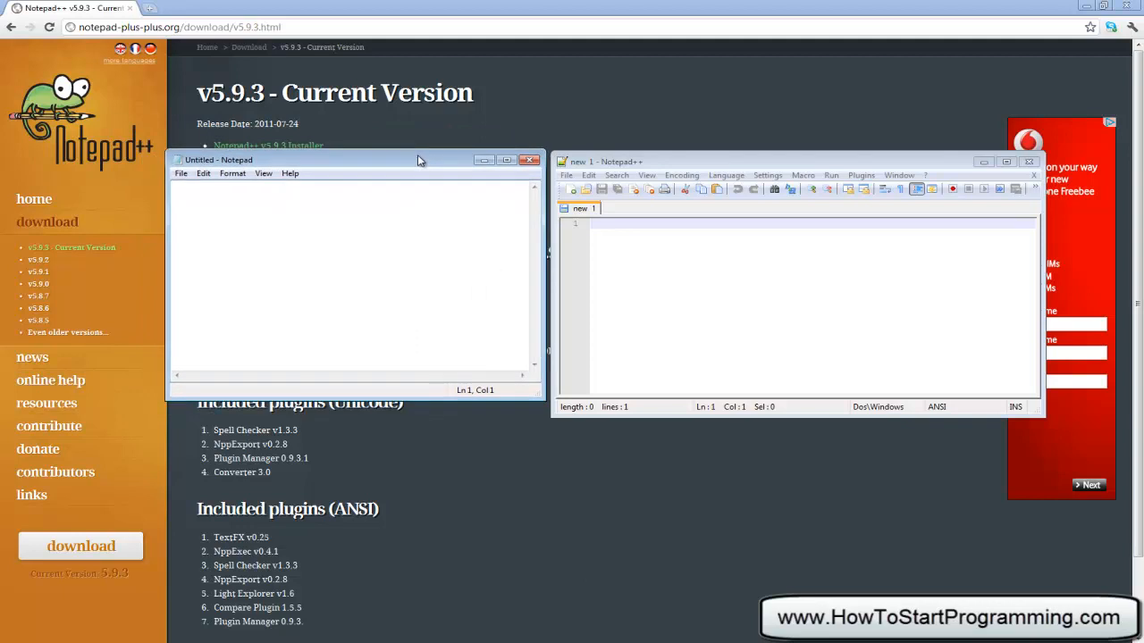
# Step: Write <?php and ?> tags in Notepad and save the file as testing.php
pyautogui.write('<?php')
pyautogui.write('?>')
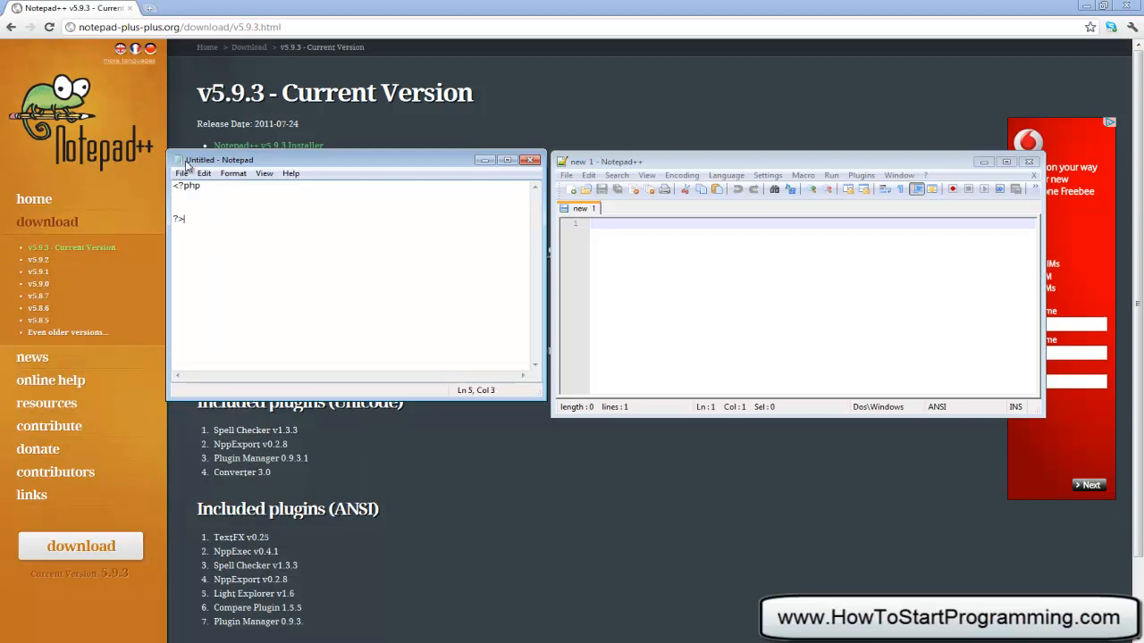
pyautogui.click(182, 172)
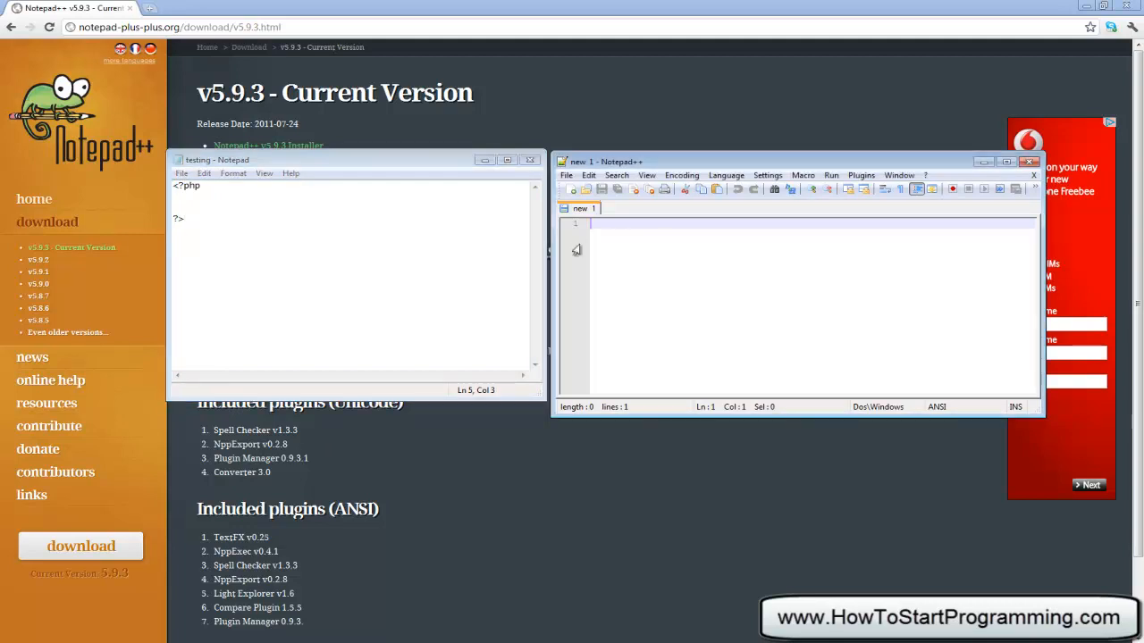
# Step: Save the PHP tags as testing2.php and start an echo " statement inside the block
pyautogui.write('</')
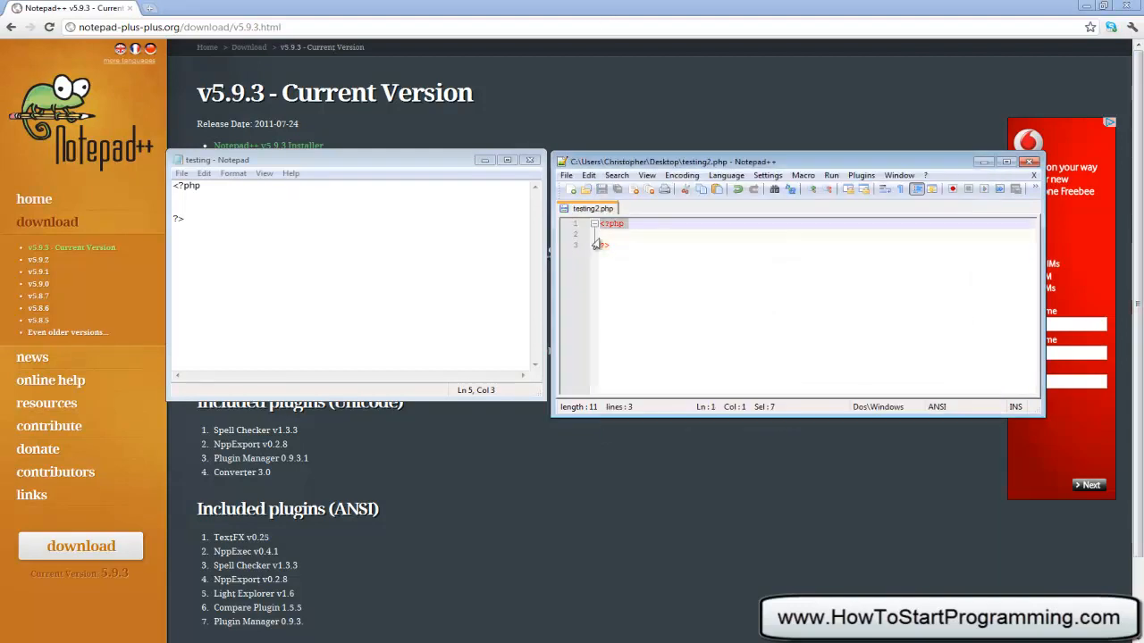
pyautogui.click(626, 223)
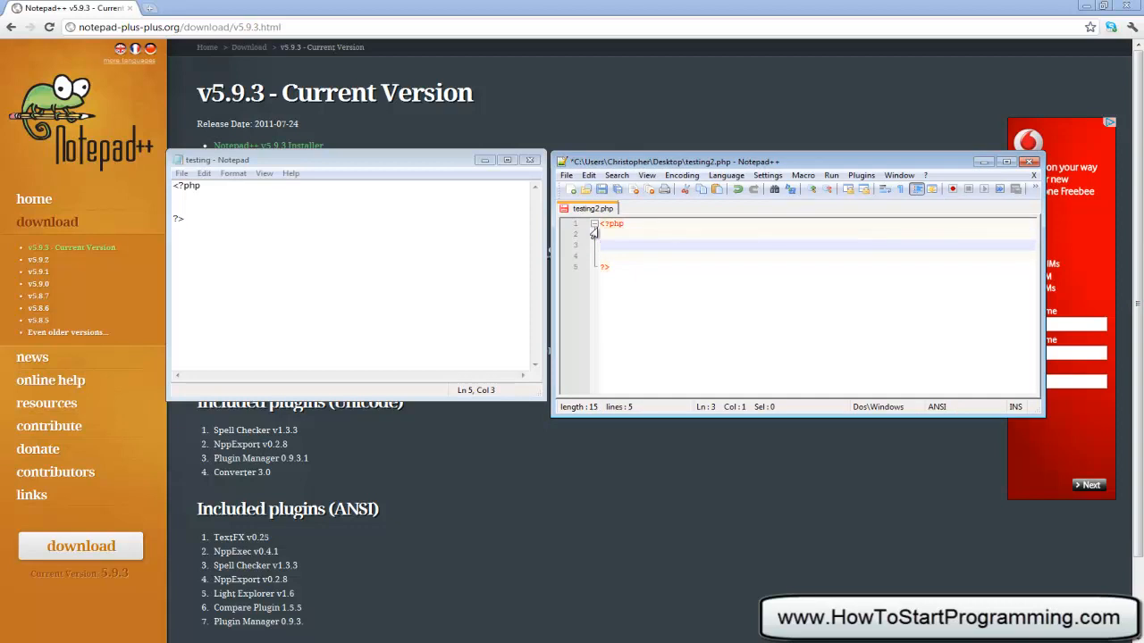
pyautogui.write('e')
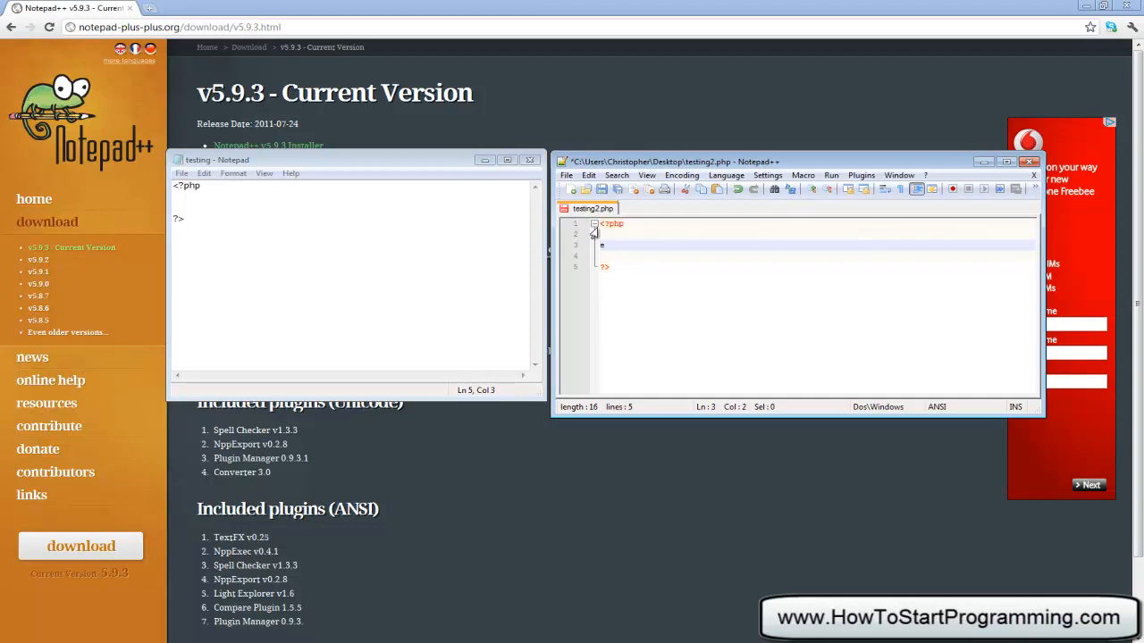
pyautogui.write('echo')
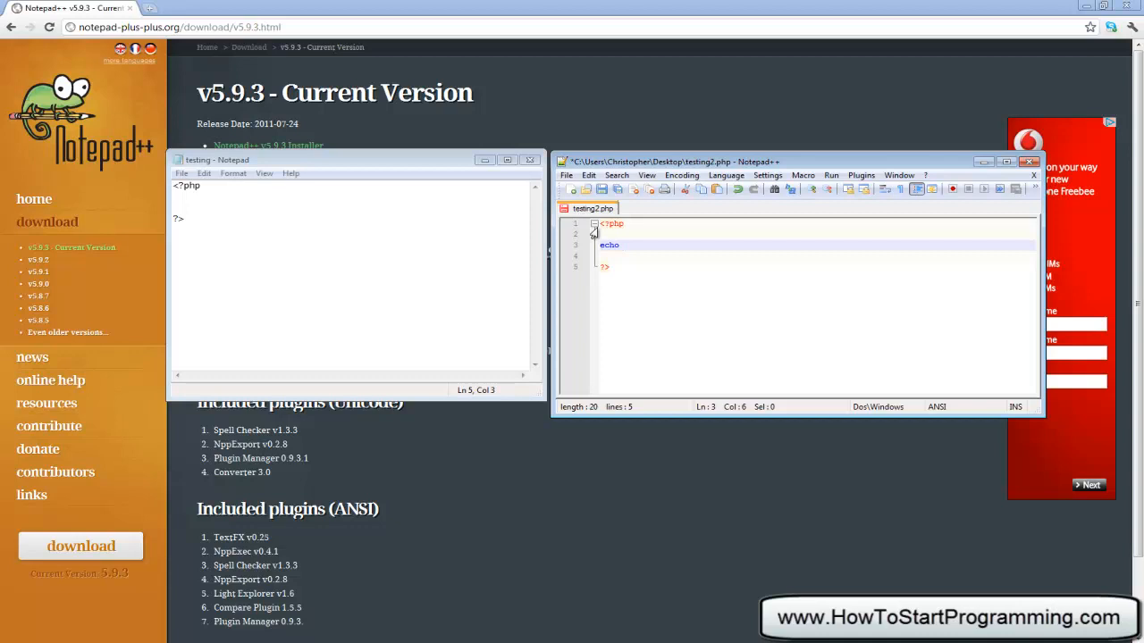
pyautogui.write('"Hello World";')
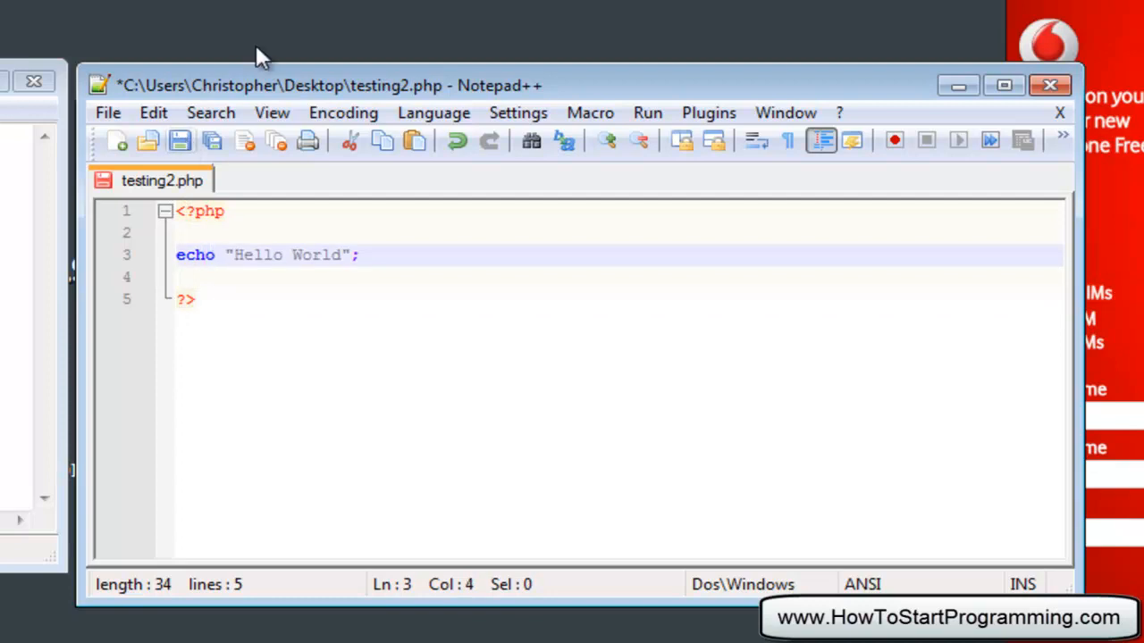
pyautogui.click(218, 254)
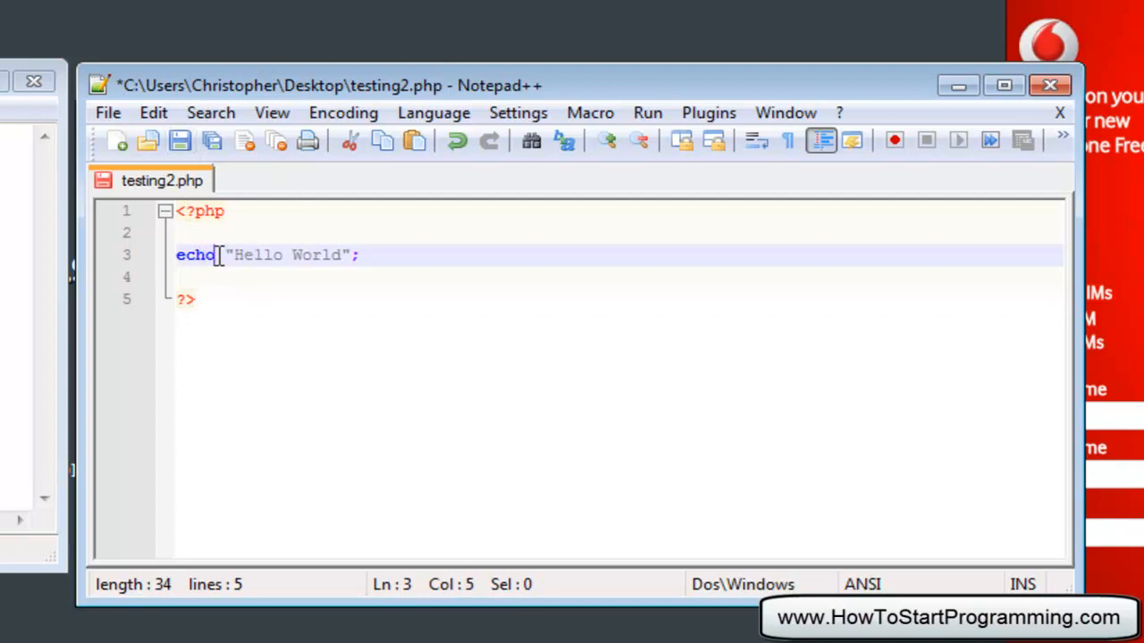
pyautogui.doubleClick(195, 254)
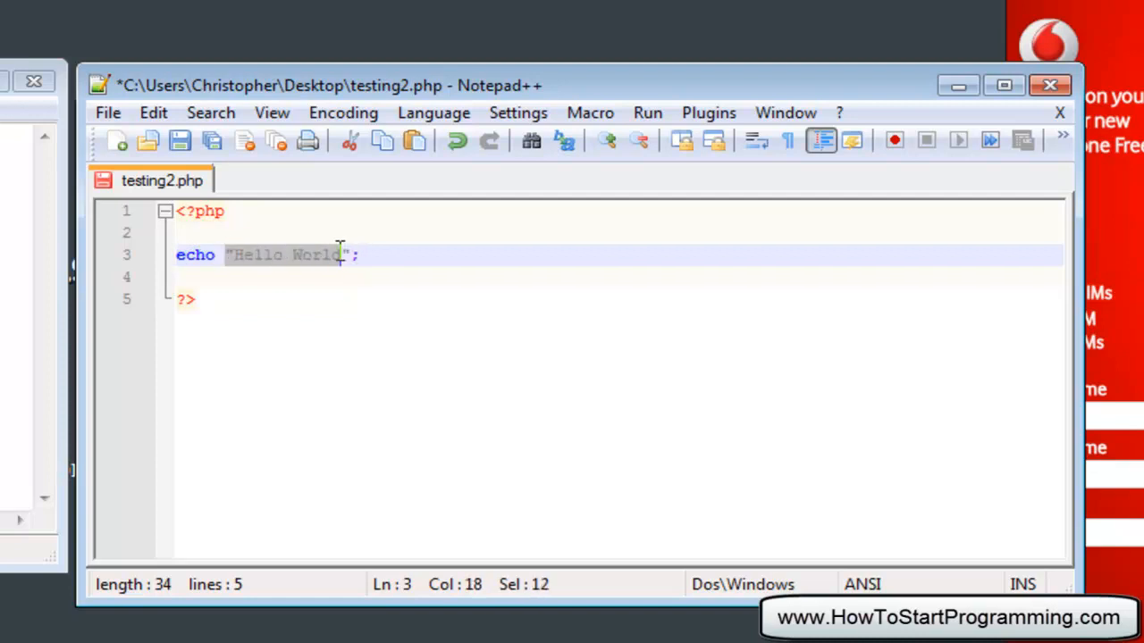
pyautogui.click(355, 253)
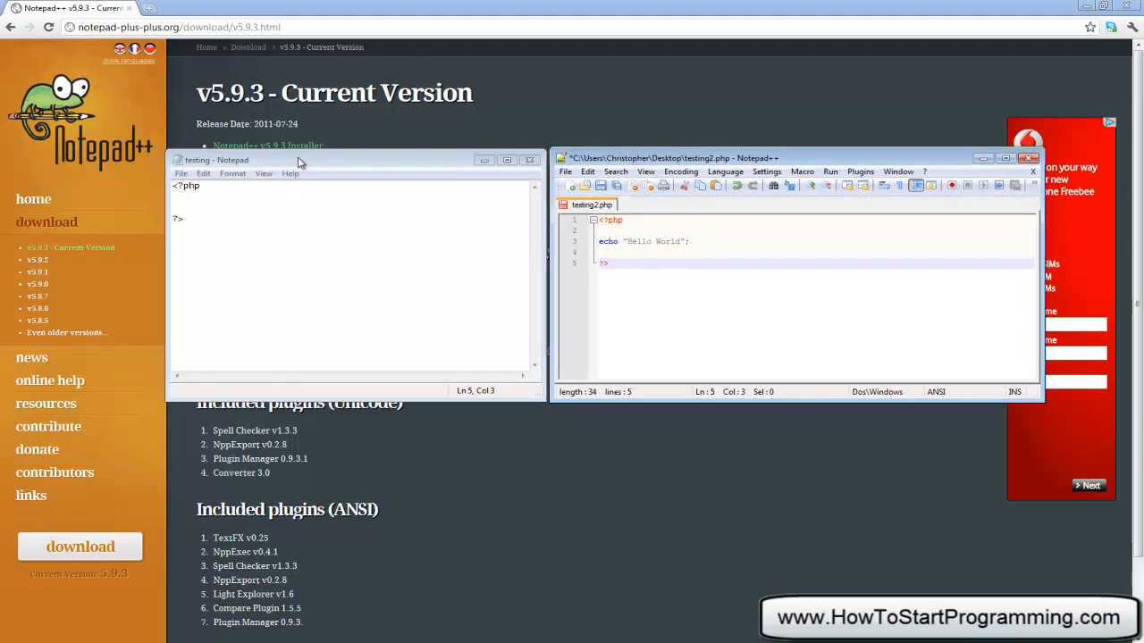
pyautogui.click(251, 211)
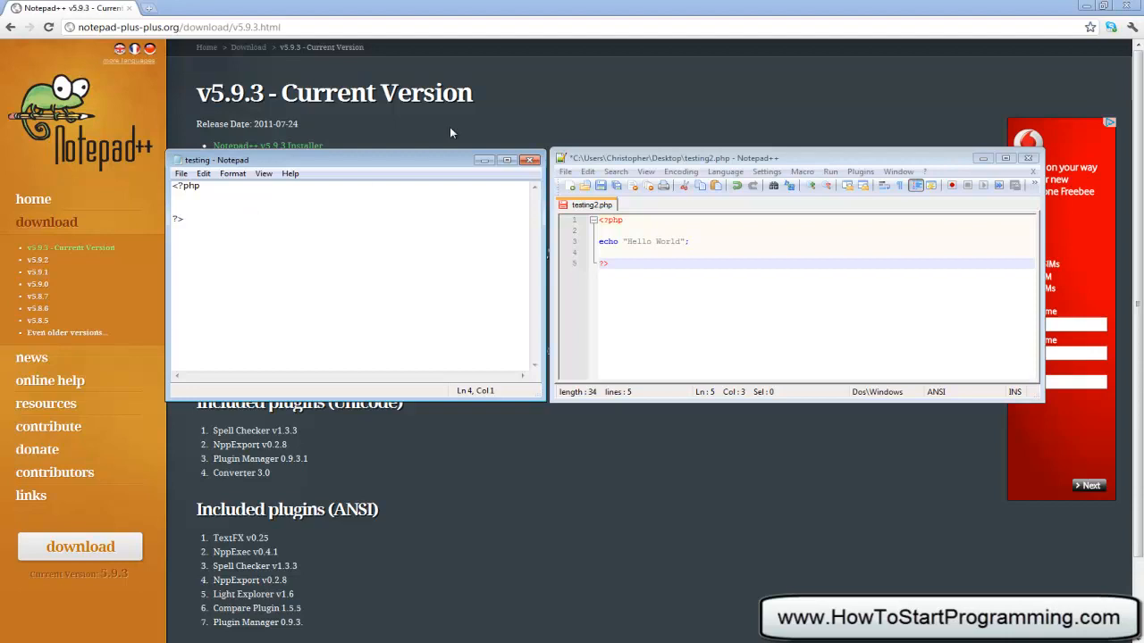
pyautogui.press('ctrl+a')
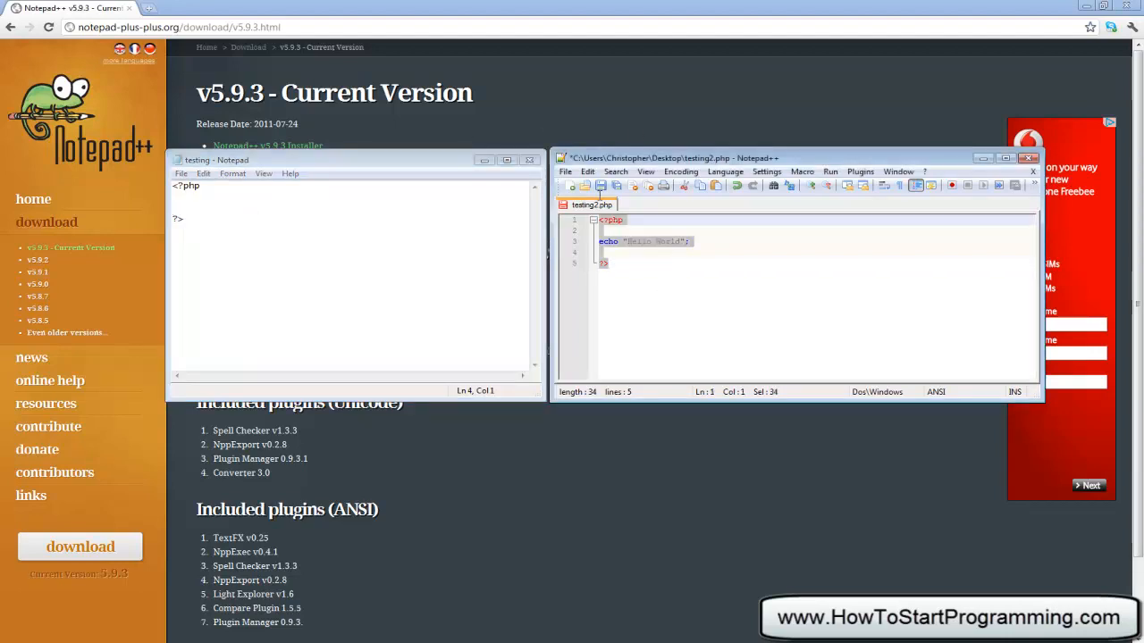
pyautogui.click(607, 262)
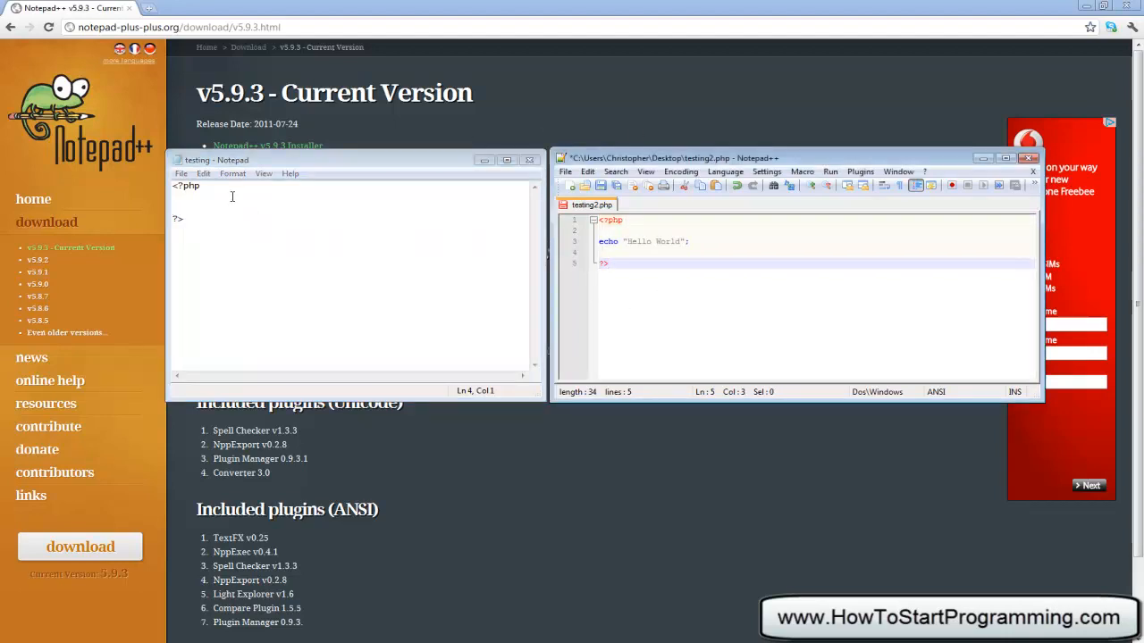